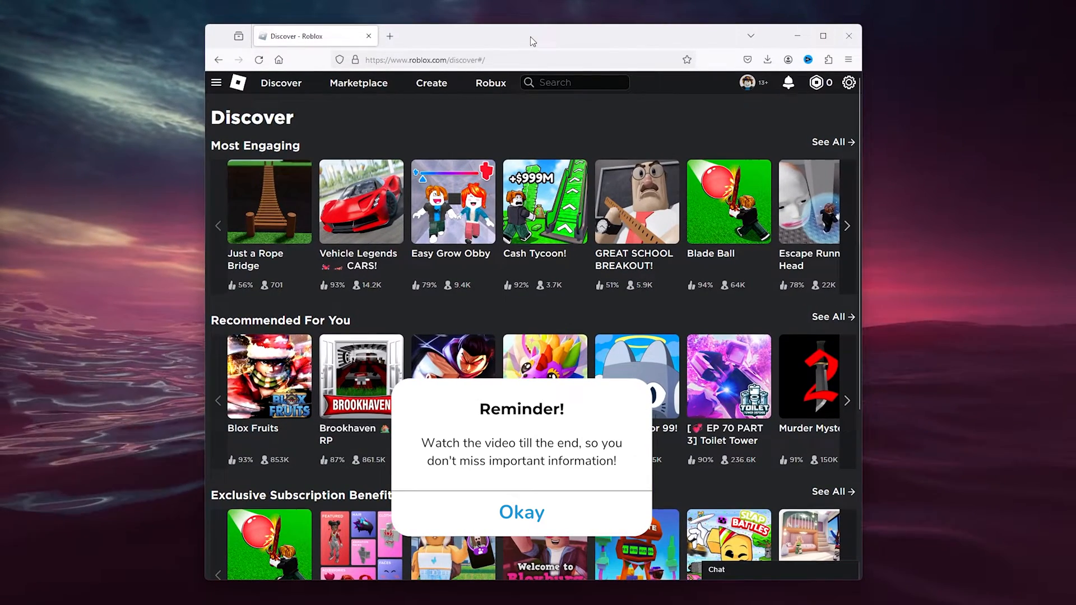
Bring up the account menu from the gear icon on the Discover page
left_click(521, 512)
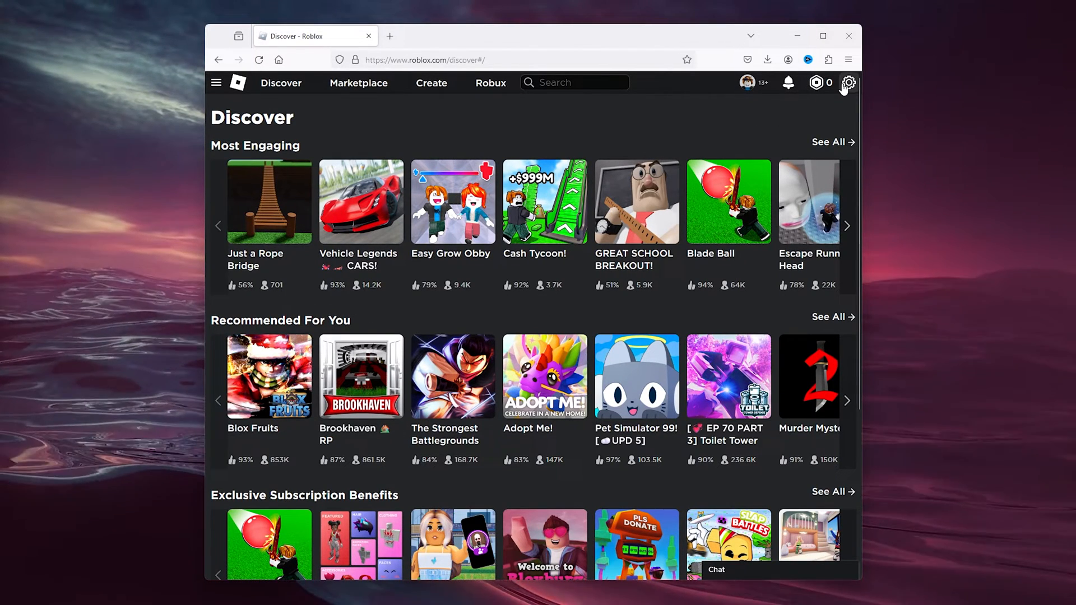
left_click(848, 82)
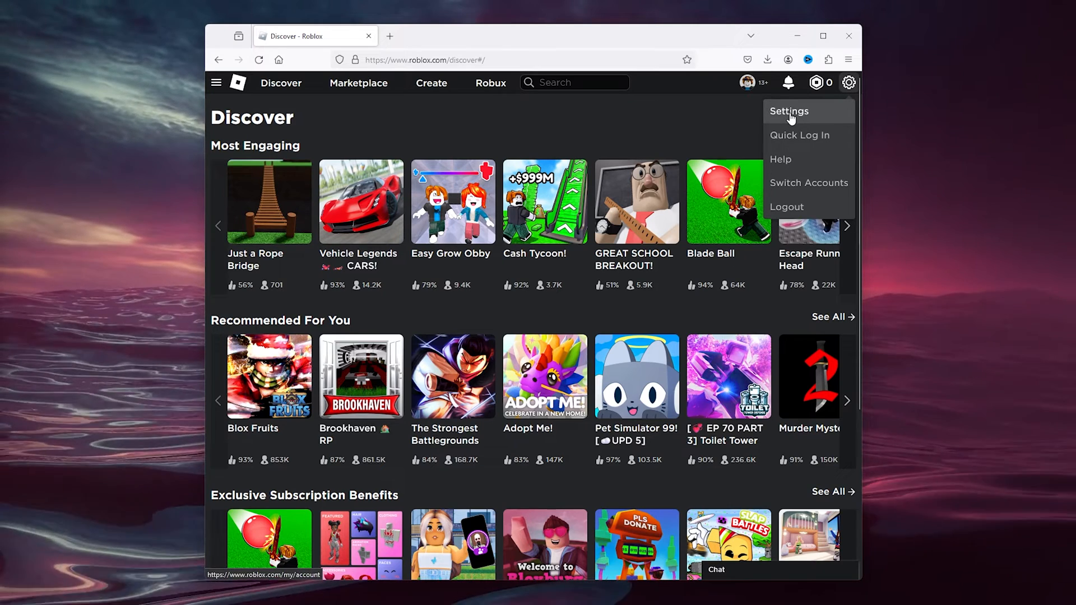
In Settings > Privacy, choose No one for 'Who can message me?', triggering the PIN prompt
left_click(789, 111)
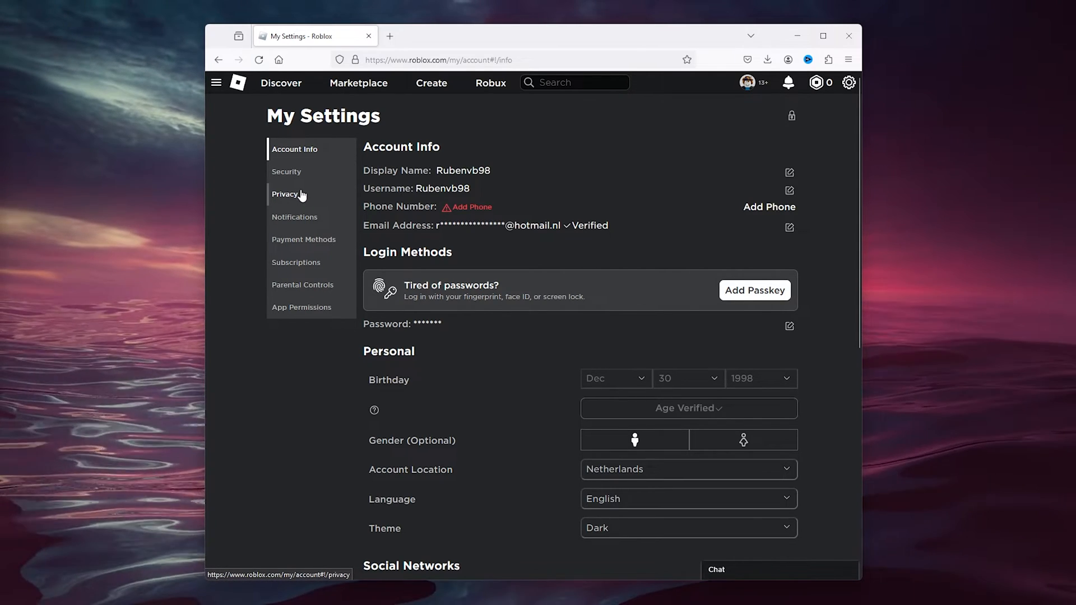
left_click(285, 194)
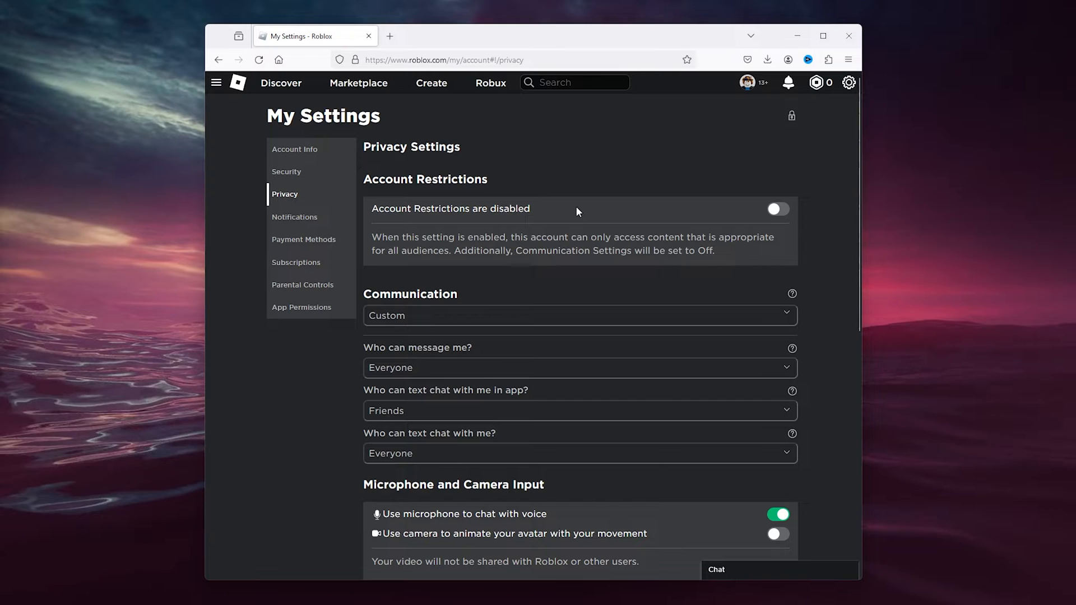
scroll("down", 3)
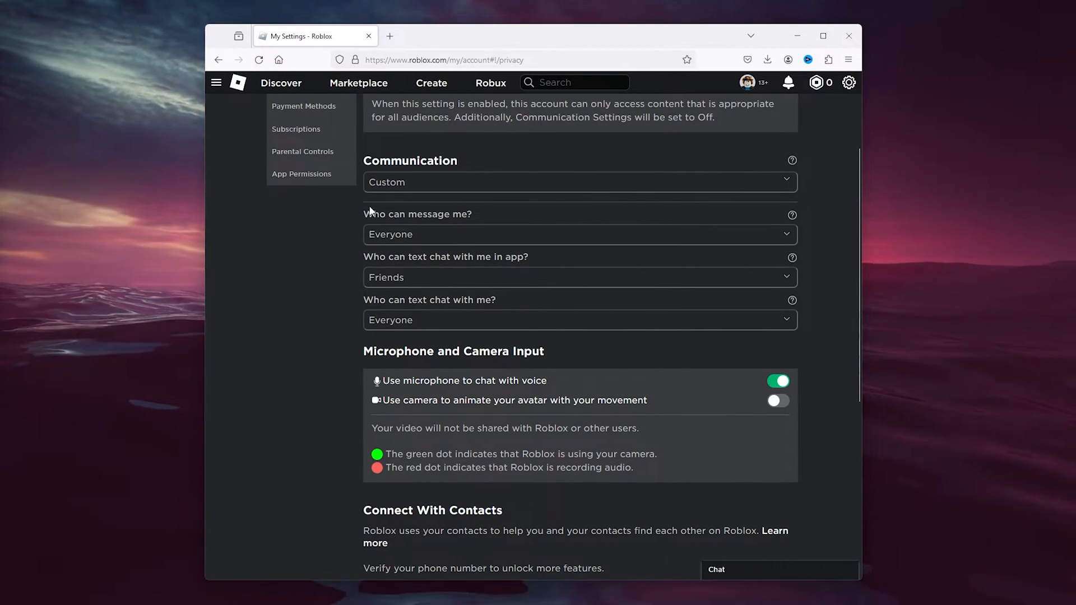
left_click(579, 235)
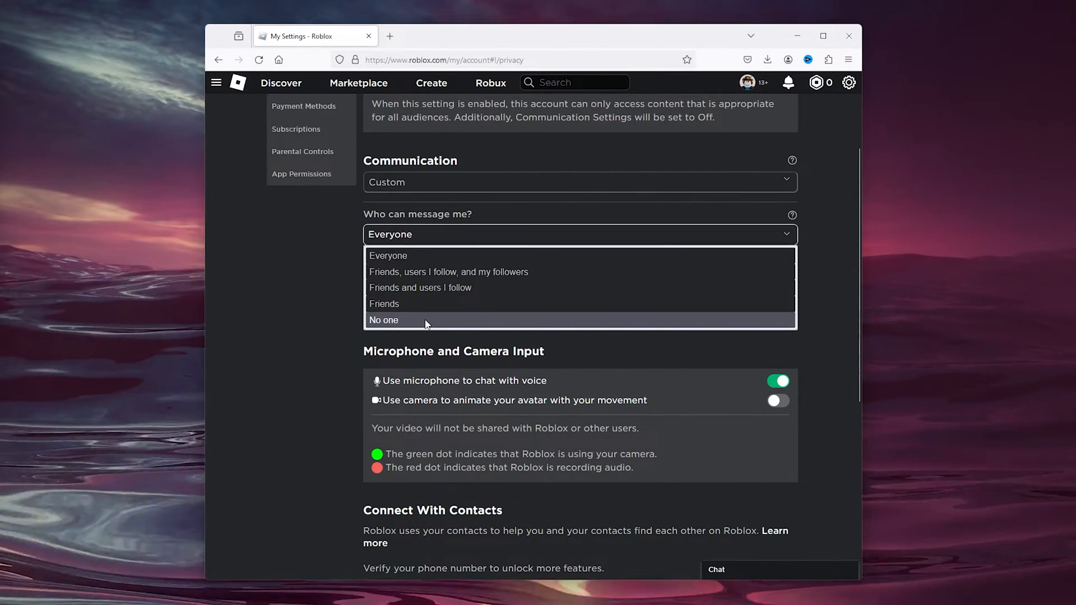
left_click(383, 319)
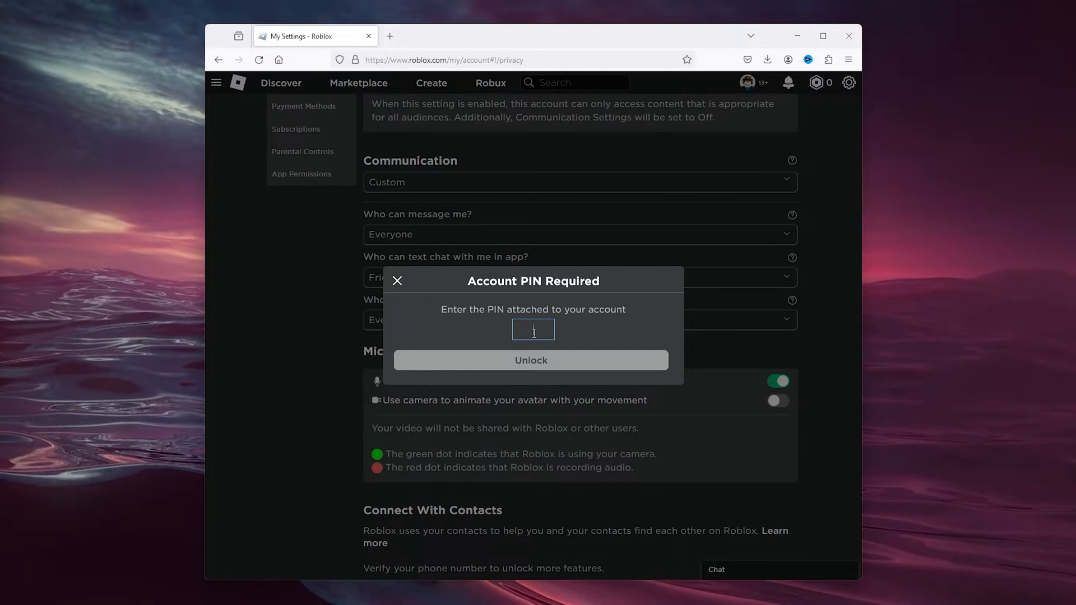
Enter the account PIN to unlock and save the privacy change
left_click(397, 280)
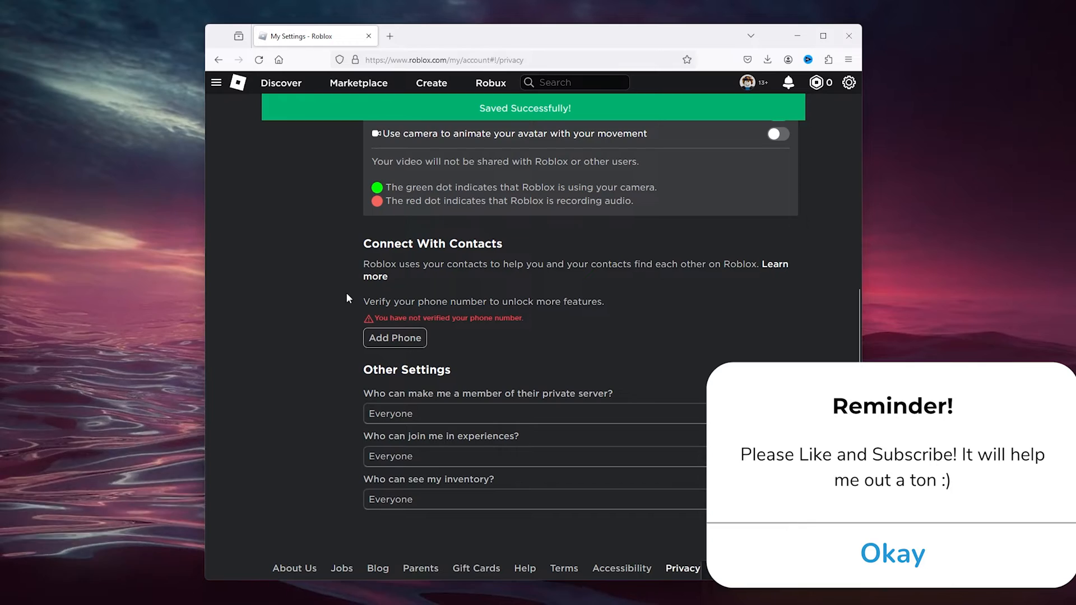
Set private server membership, joining in experiences and inventory visibility to No one
left_click(578, 355)
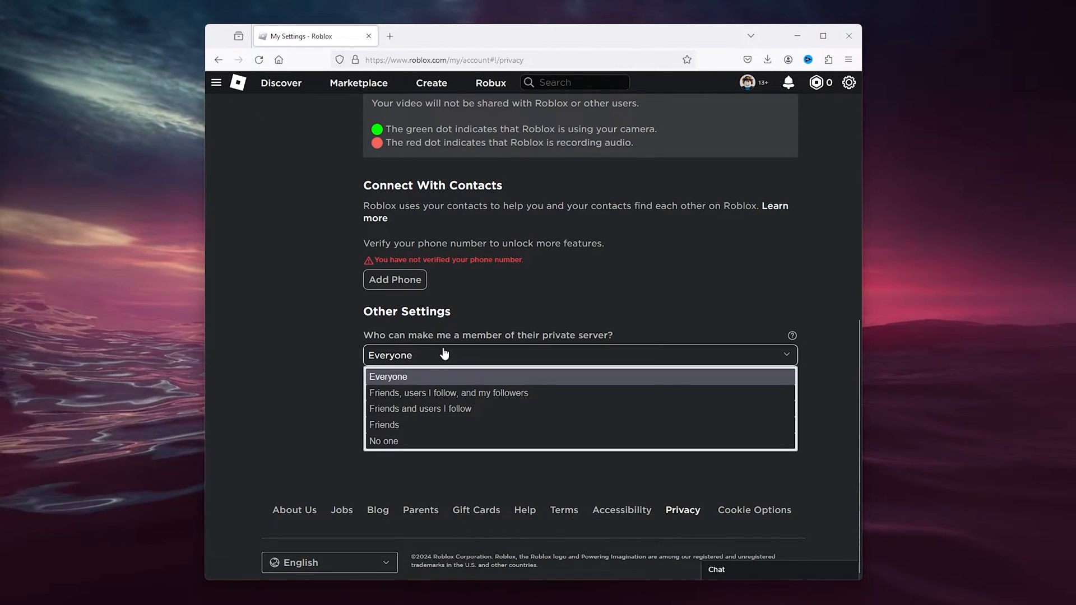
left_click(384, 442)
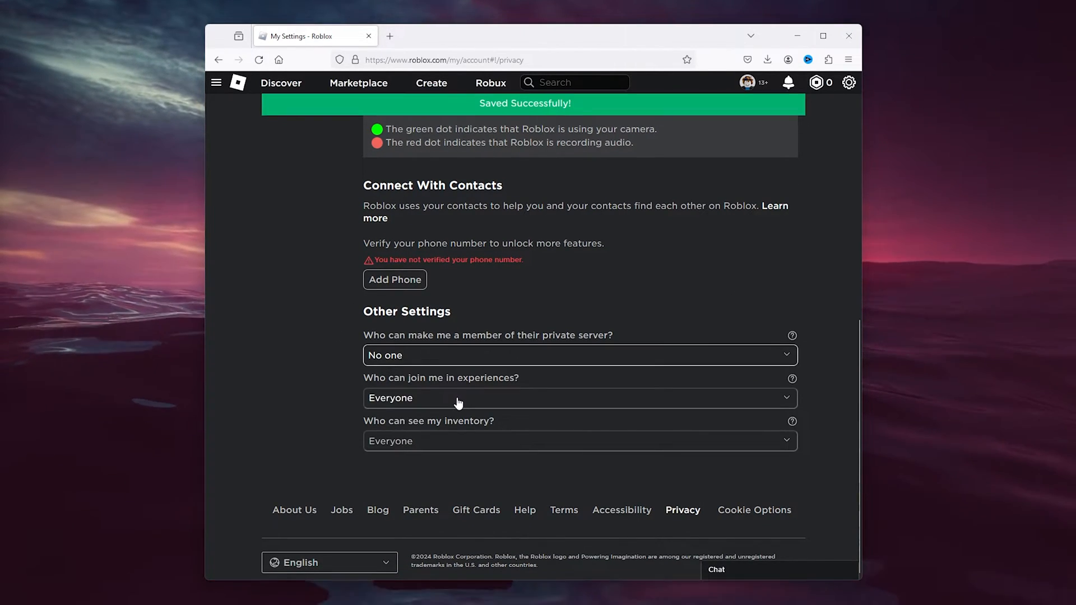
left_click(578, 440)
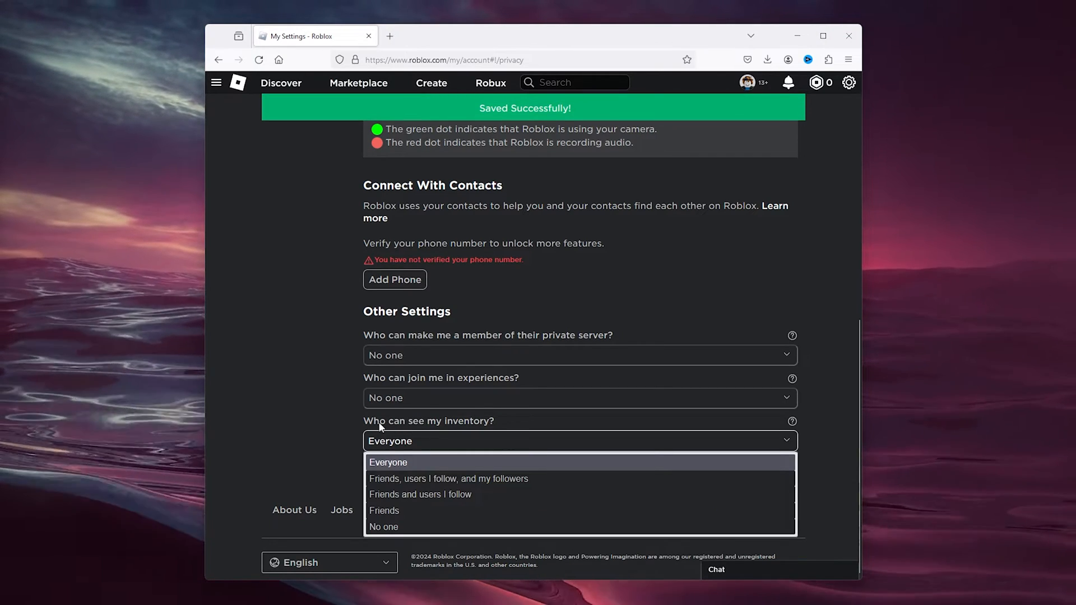
left_click(388, 462)
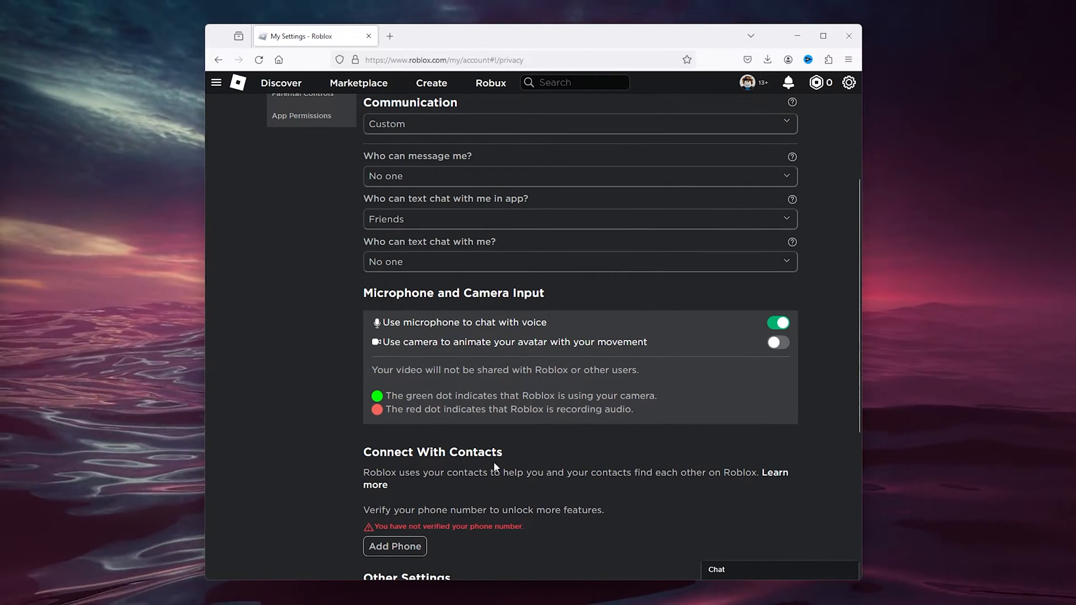
Set 'Who can text chat with me in app?' to No one, leaving Communication Off
left_click(578, 410)
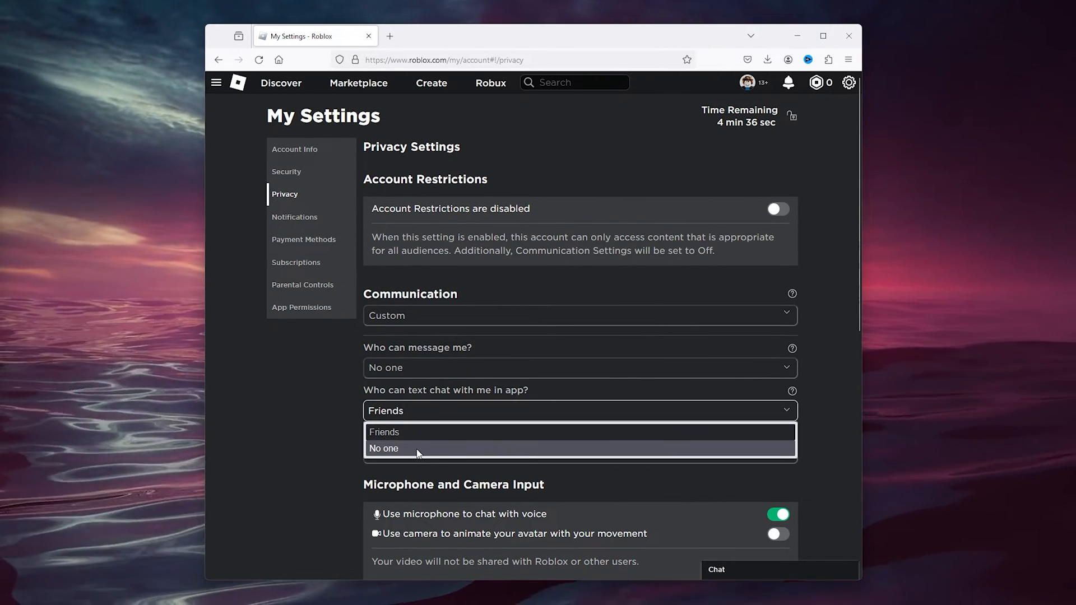
left_click(384, 448)
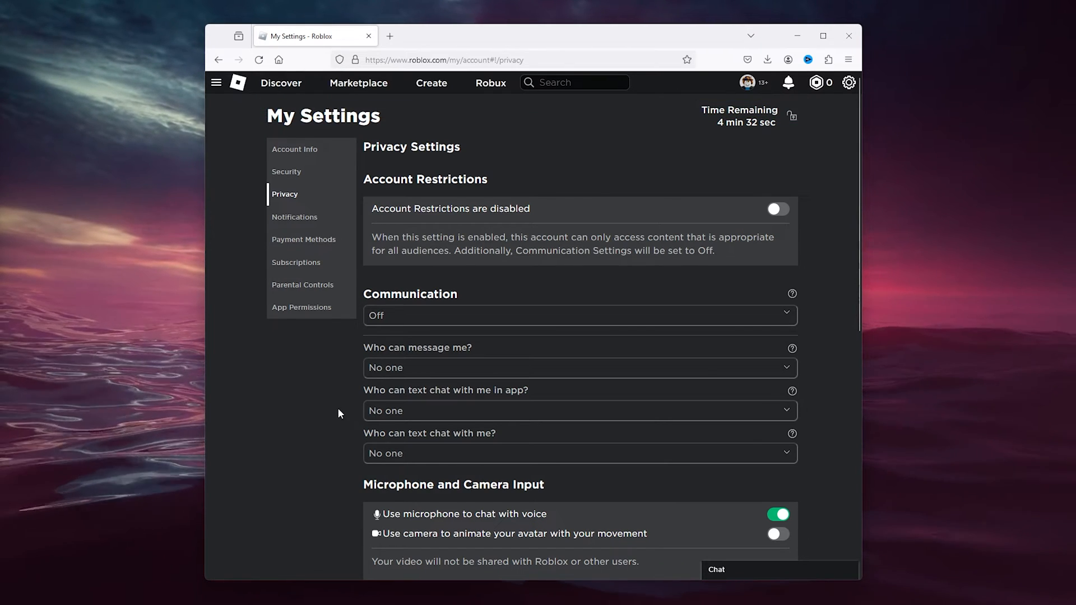
mouse_move(670, 296)
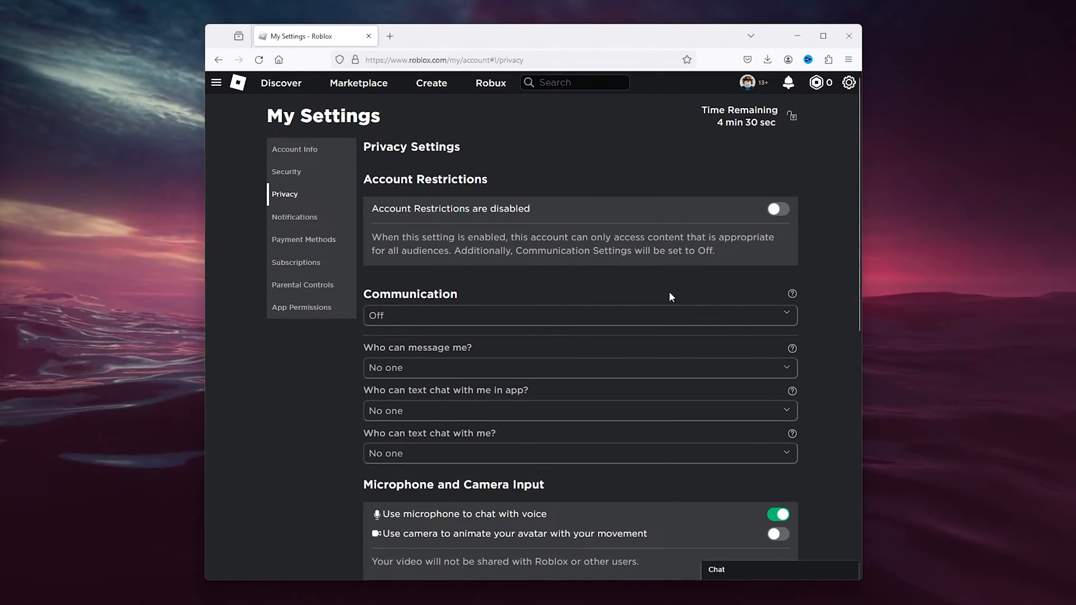